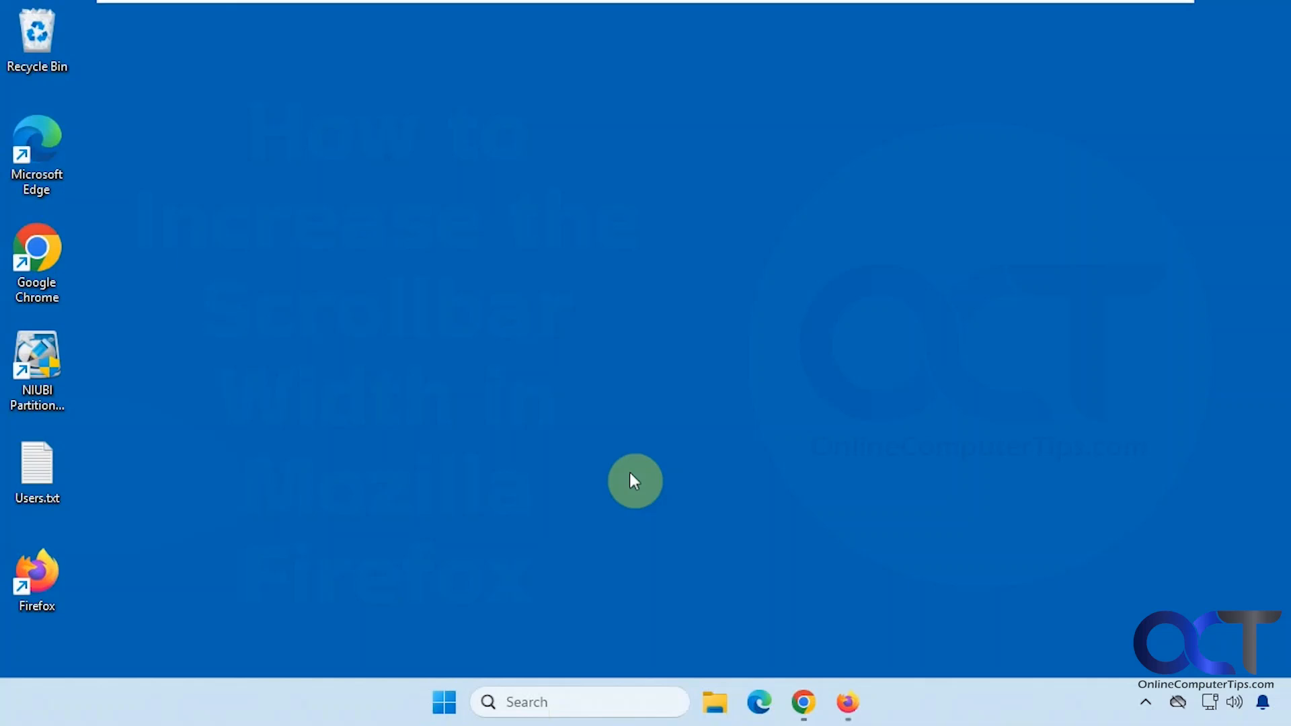
mouse_move(673, 418)
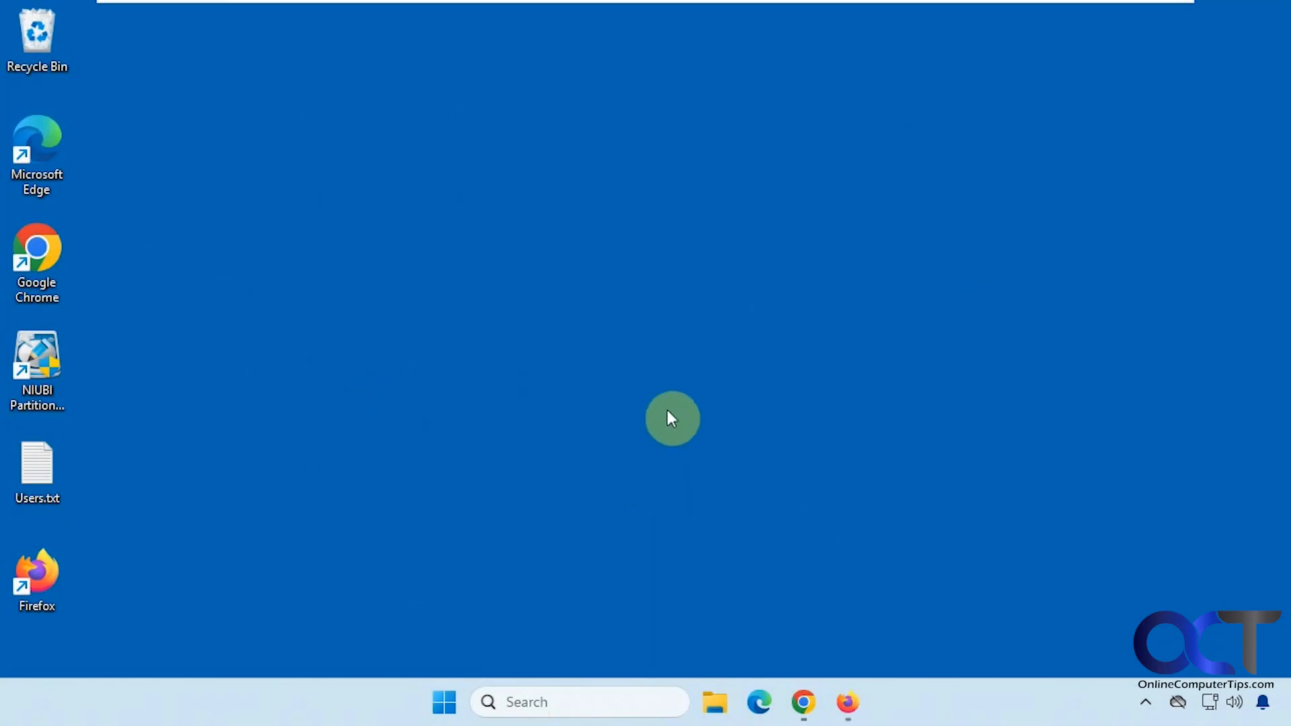
mouse_move(652, 412)
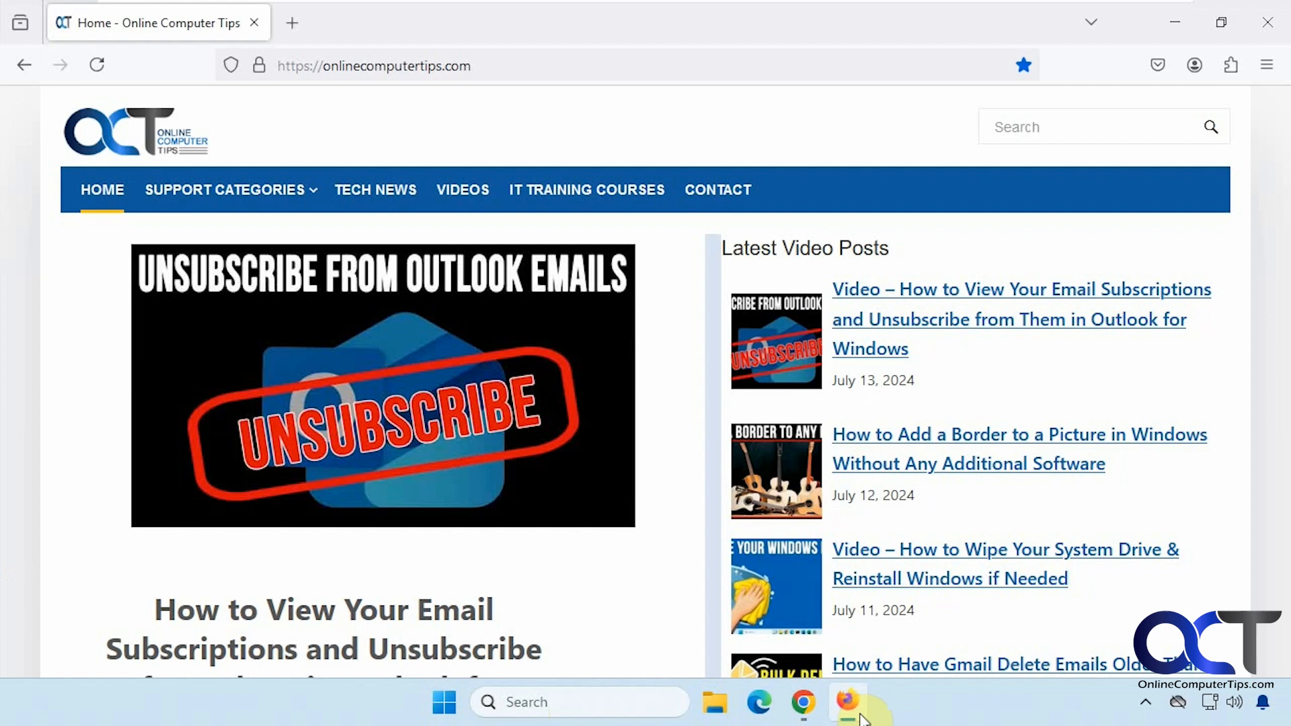
left_click(1267, 64)
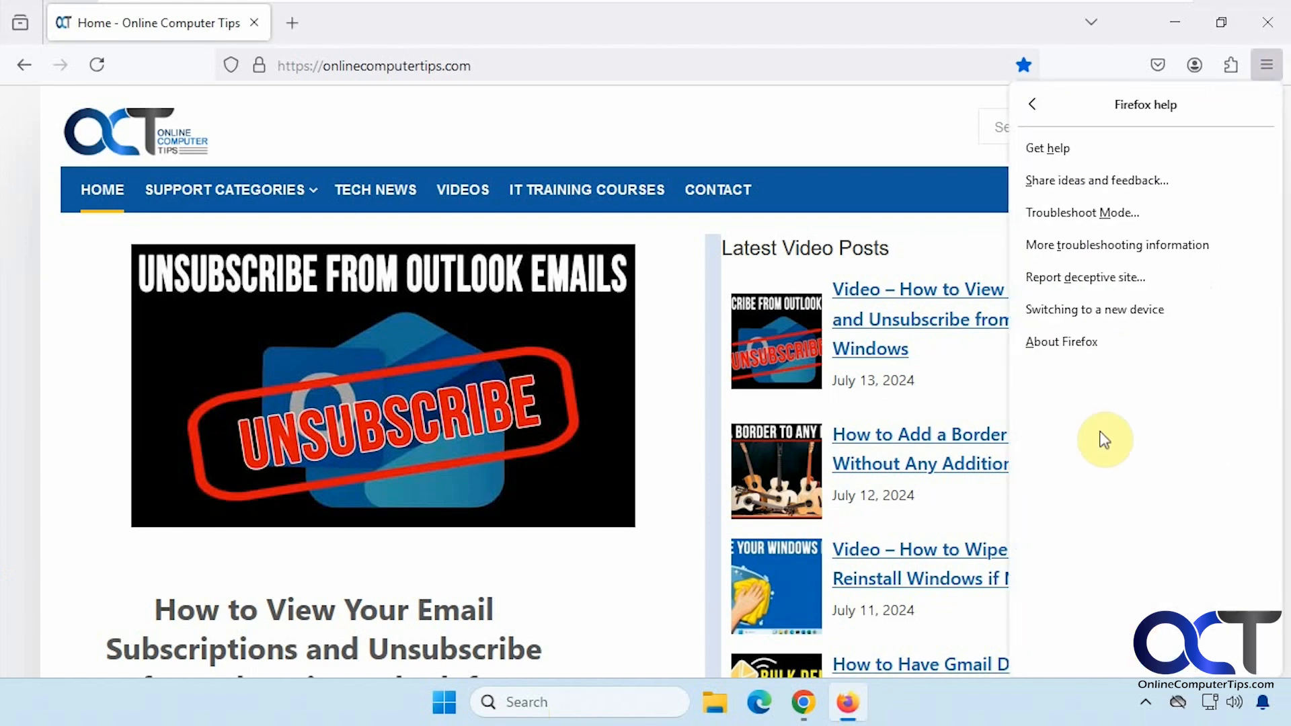
left_click(1061, 342)
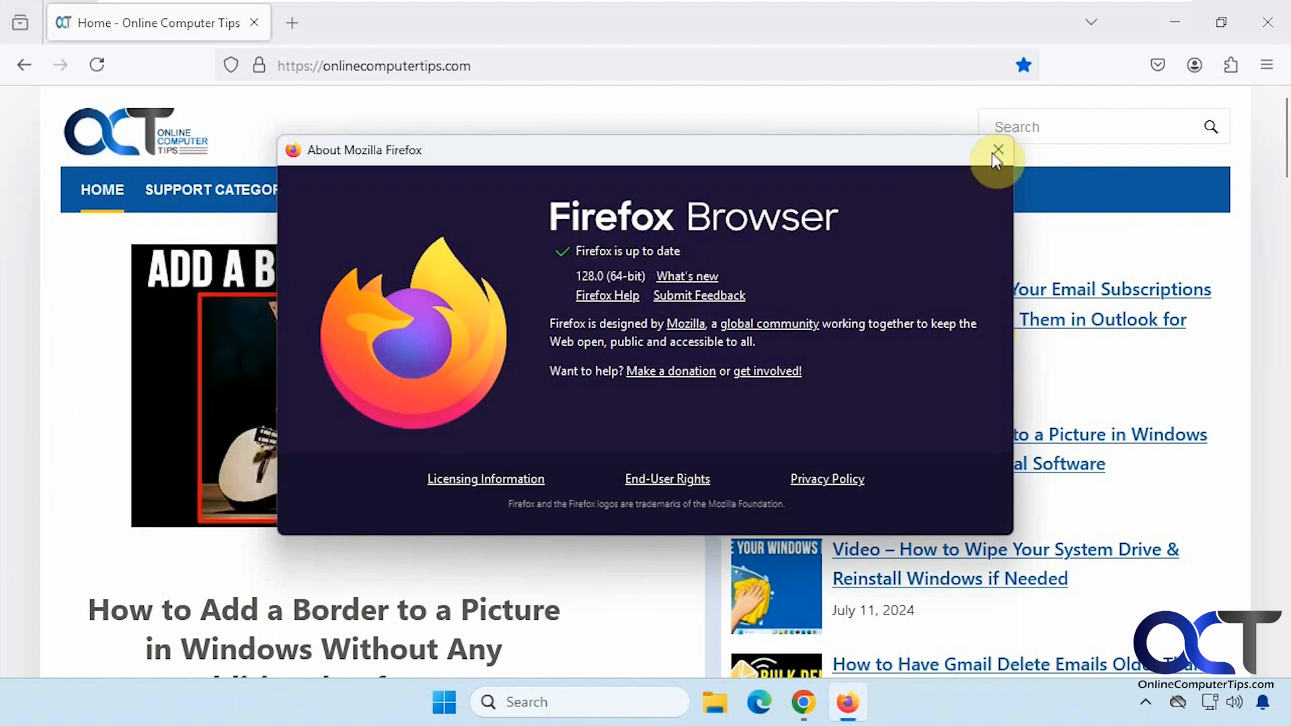
left_click(997, 149)
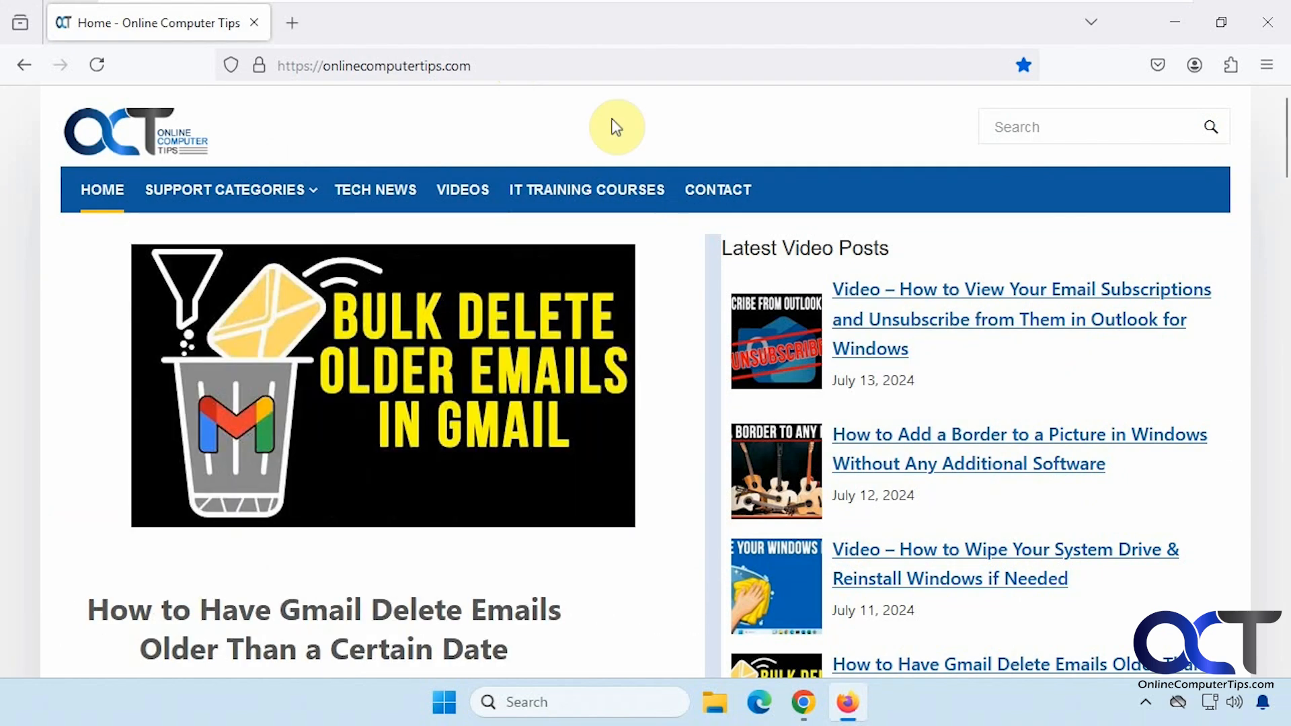
mouse_move(506, 62)
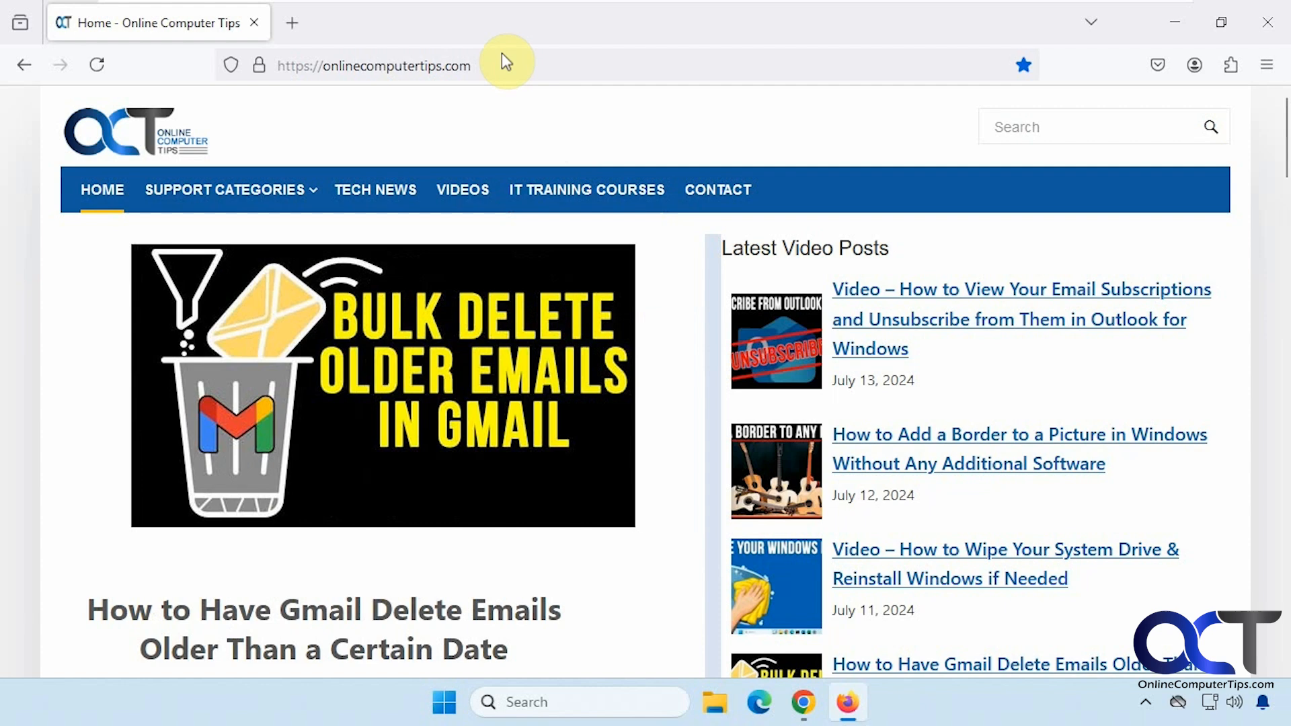
Reach about:config past the risk warning and find widget.non-native-theme.scrollbar.style.
type("about")
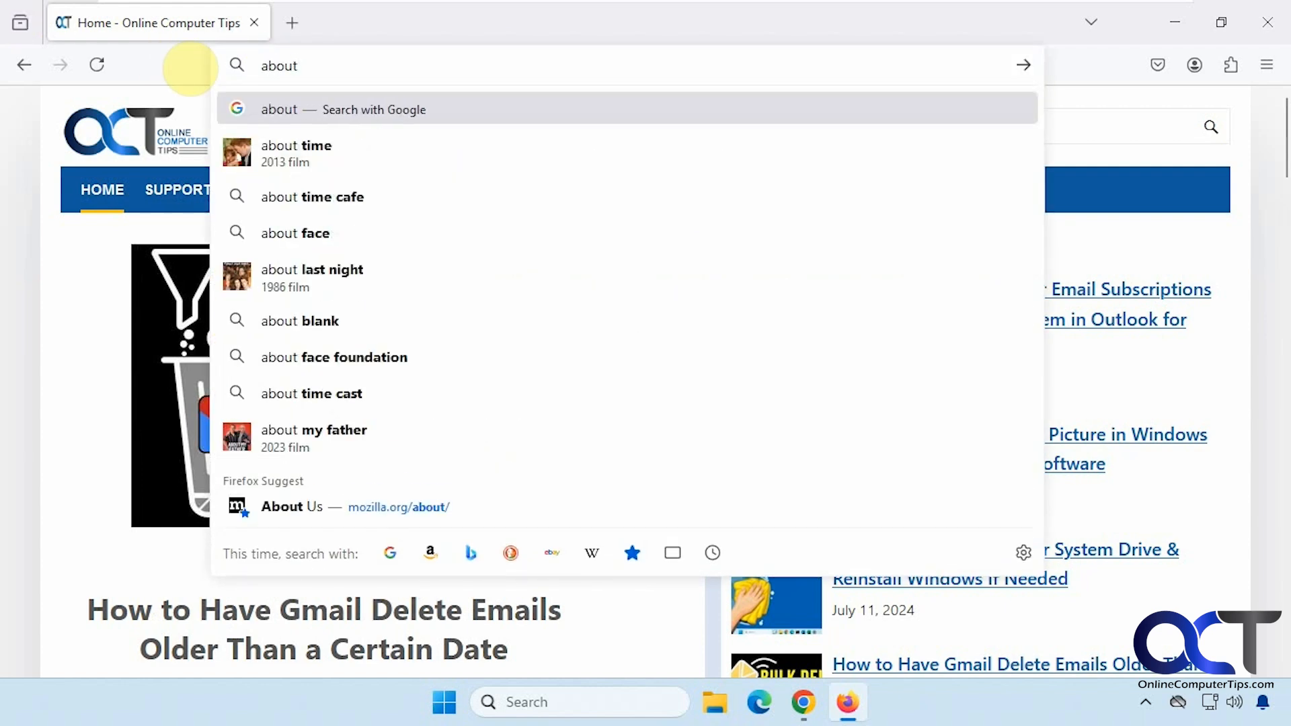
type(":config")
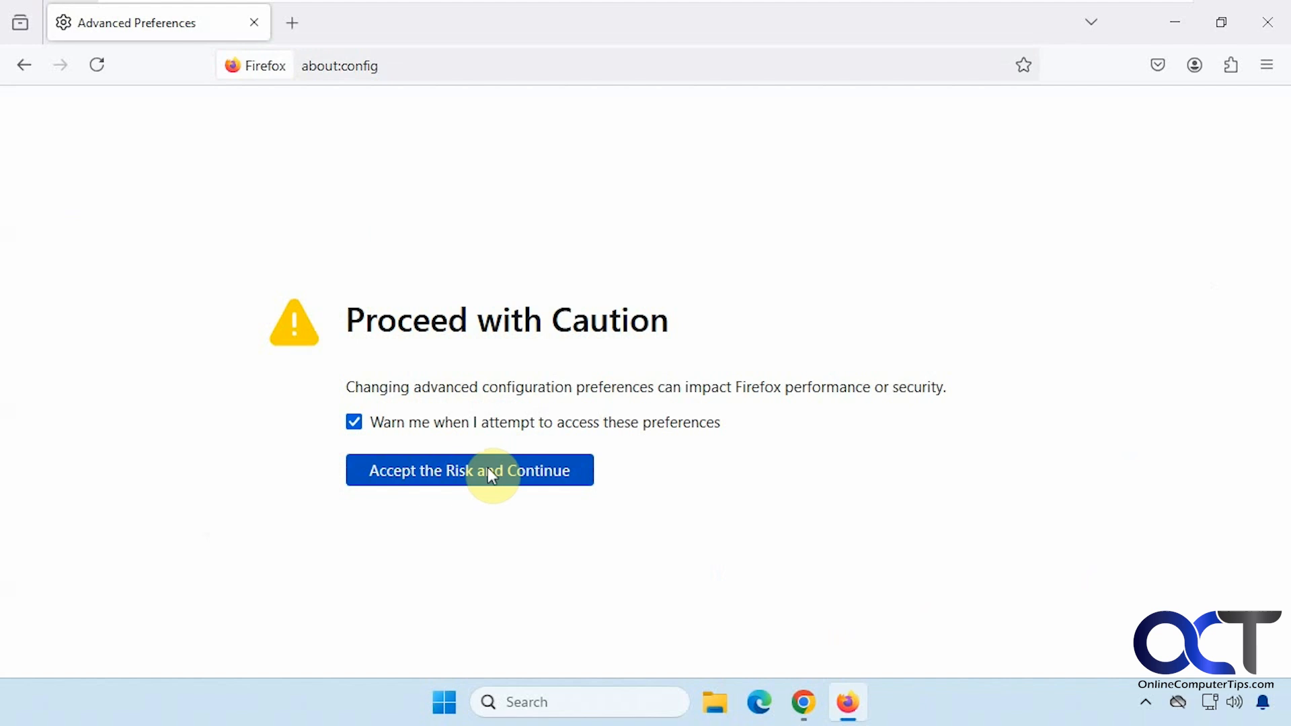
left_click(469, 471)
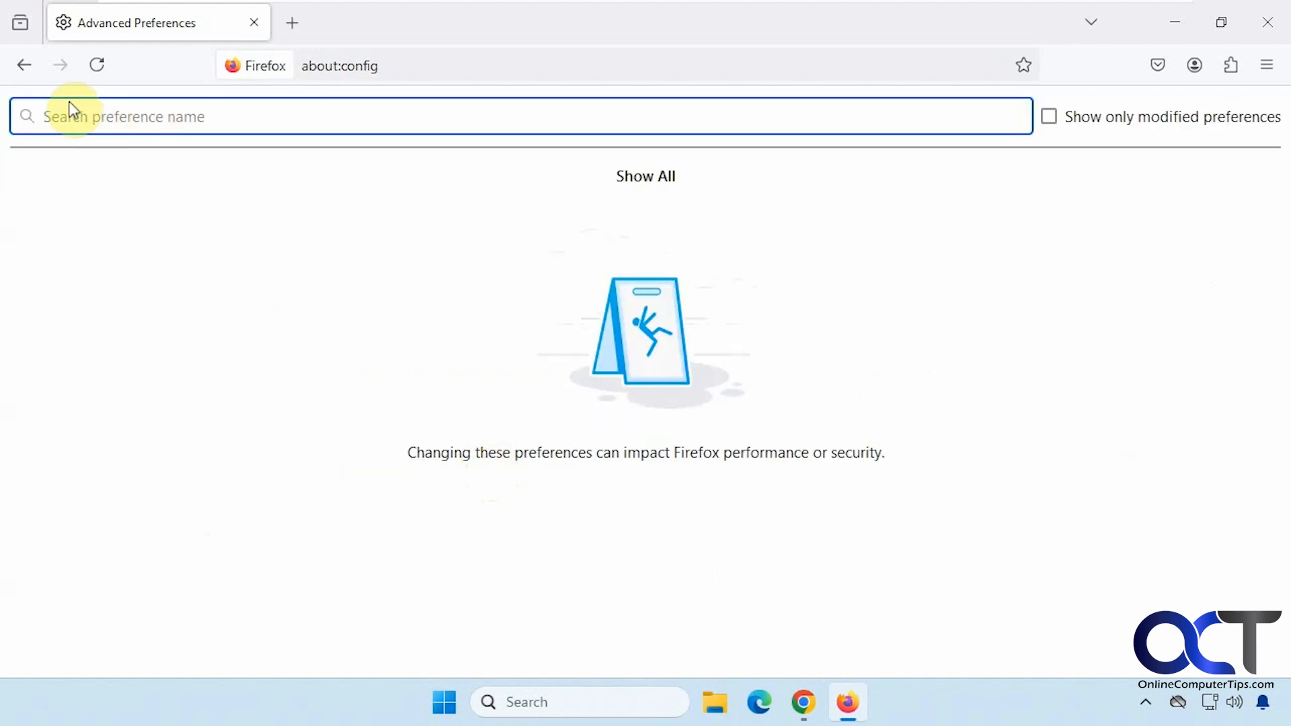
type("widget.non-native-theme.scrollbar.style")
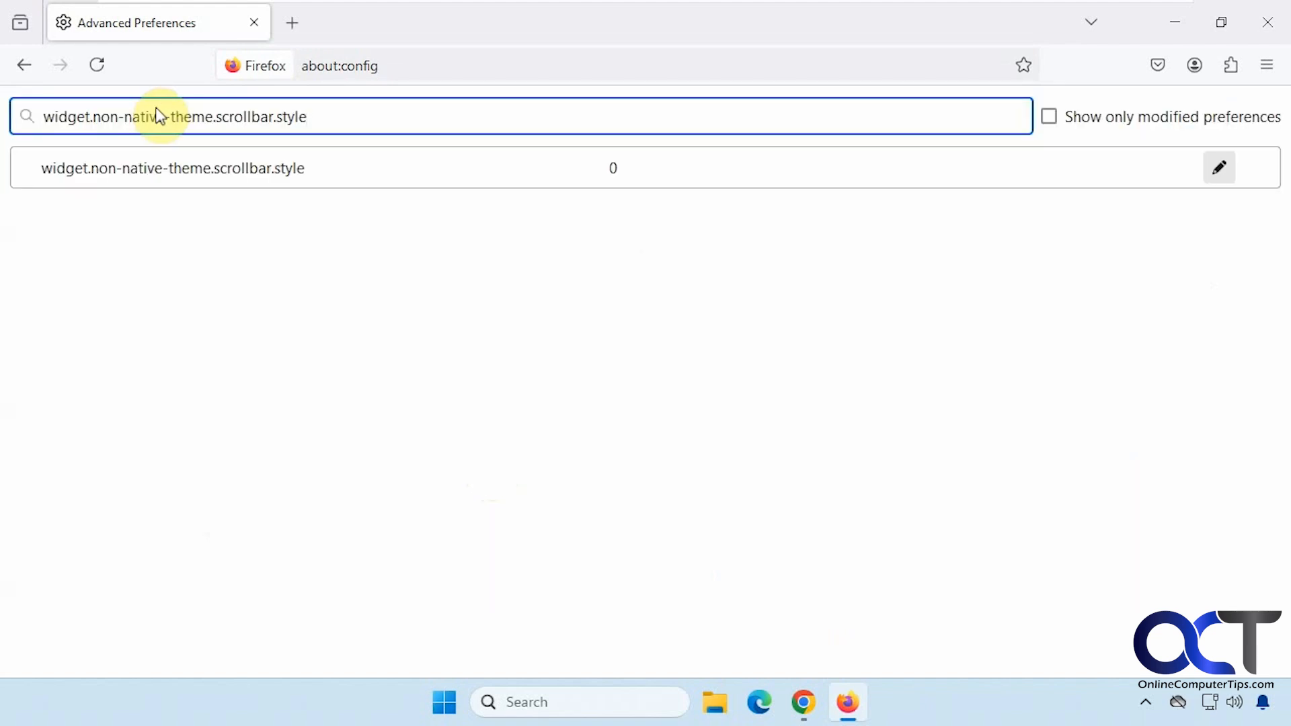
mouse_move(64, 116)
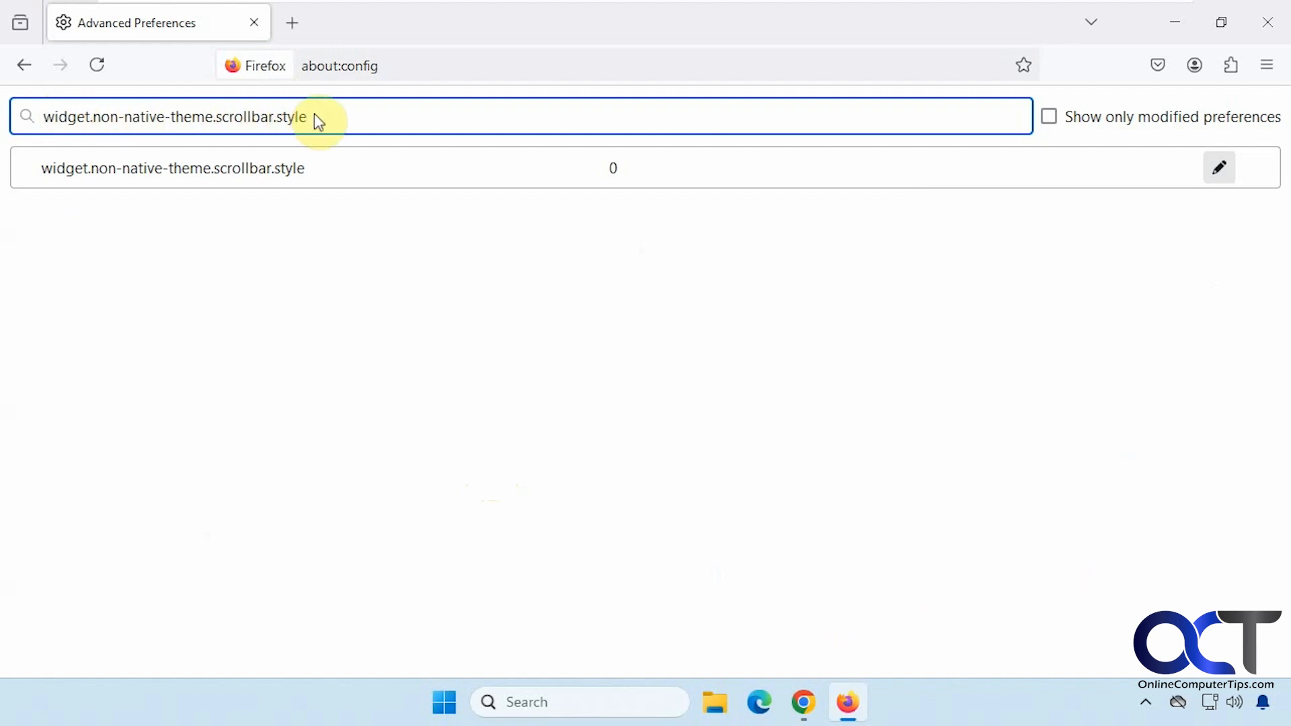
mouse_move(810, 279)
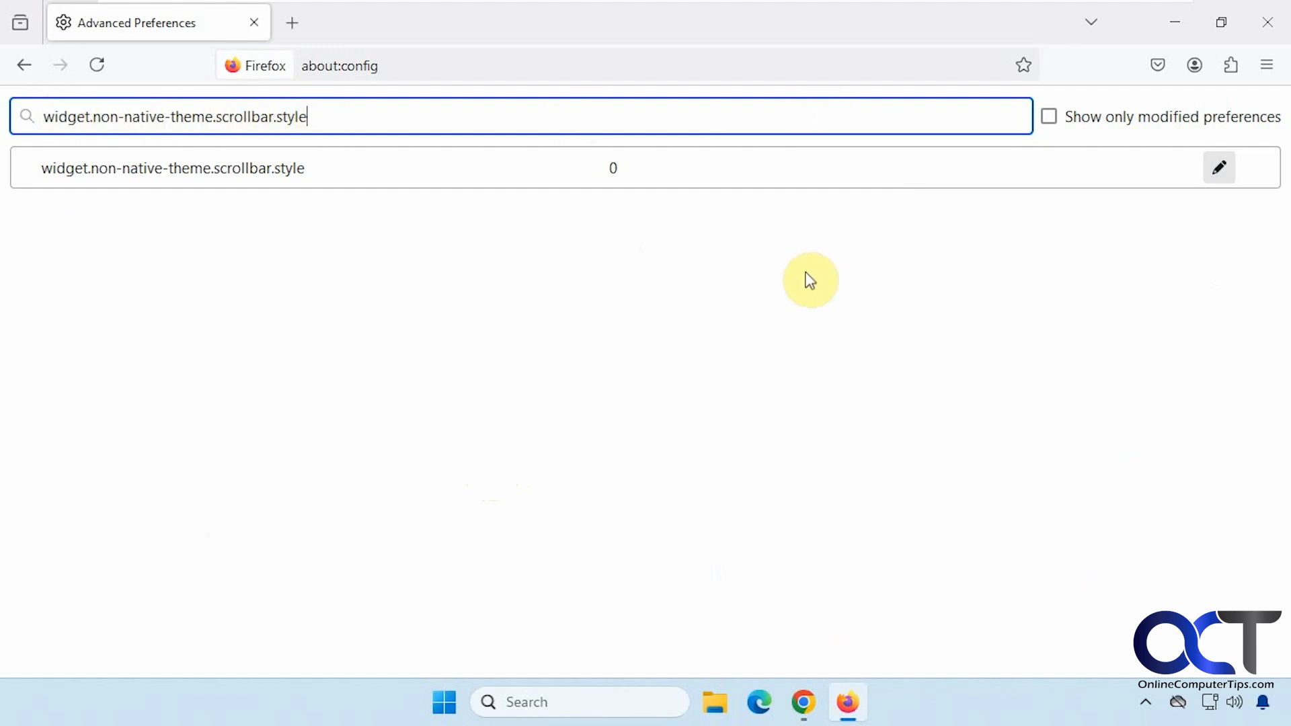
mouse_move(1220, 169)
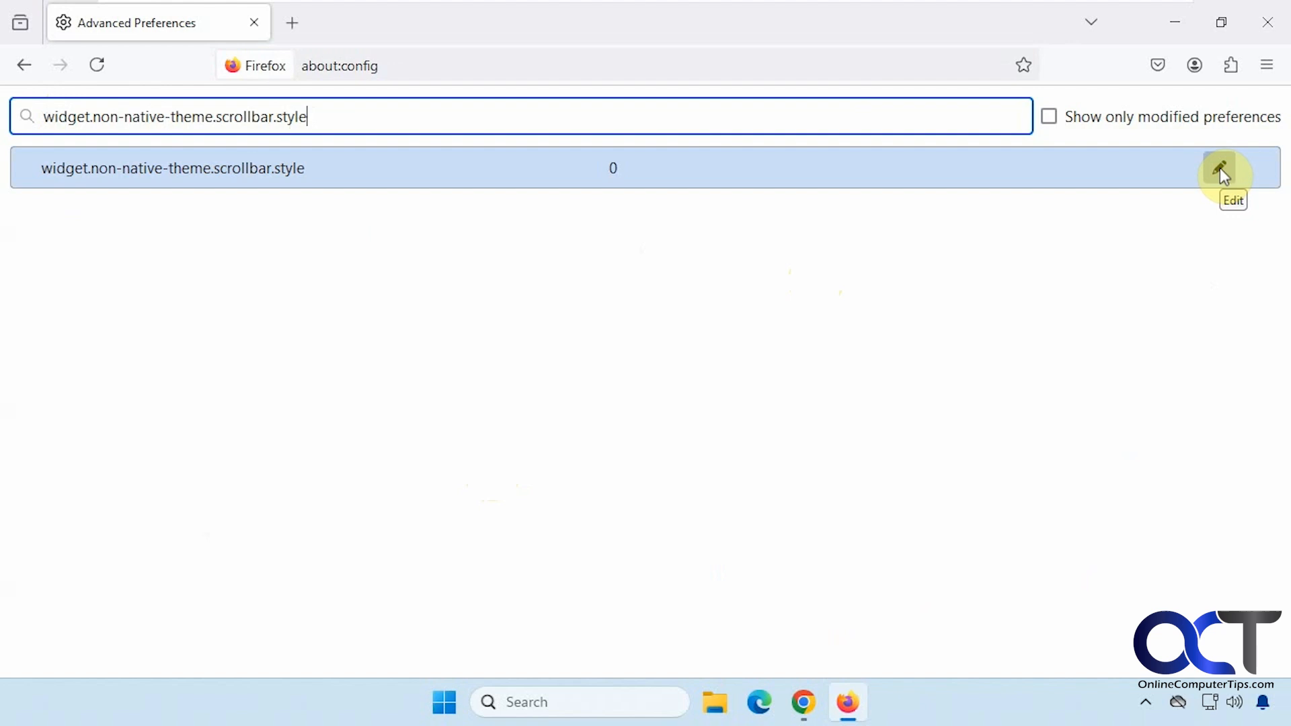
Edit the scrollbar style preference to 4 and save it.
left_click(1223, 168)
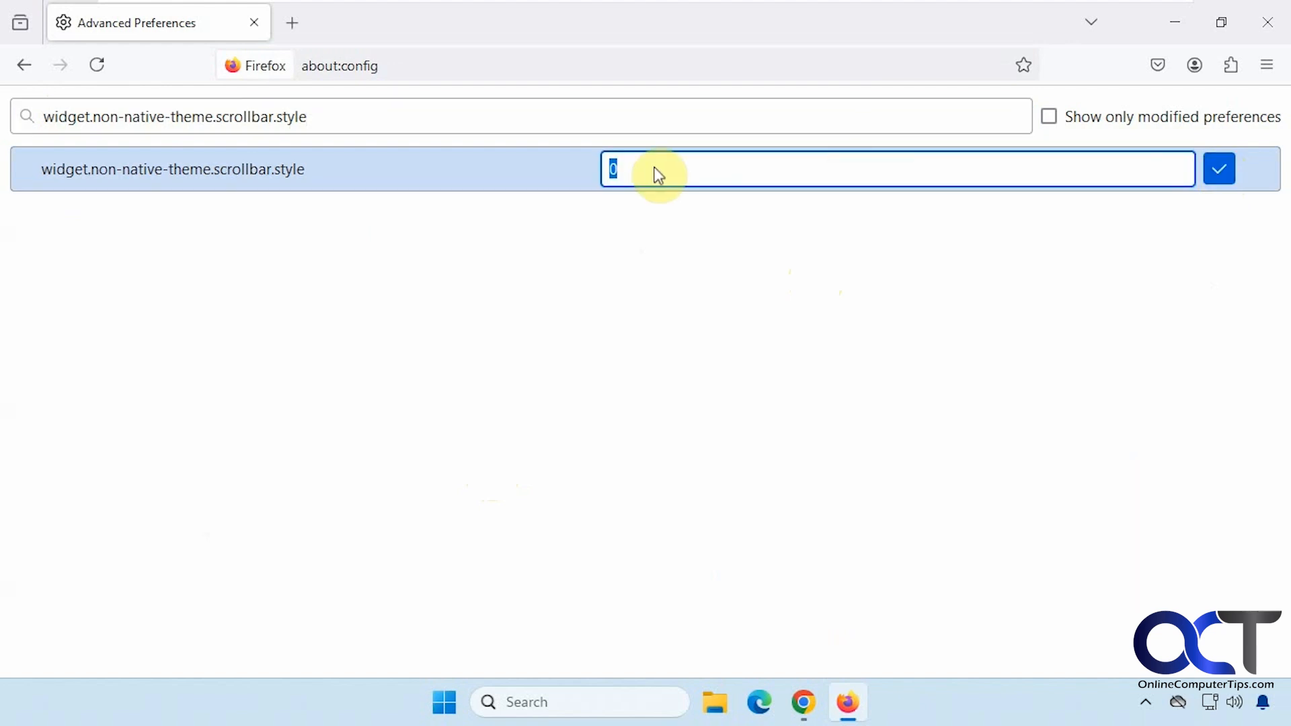
type("4")
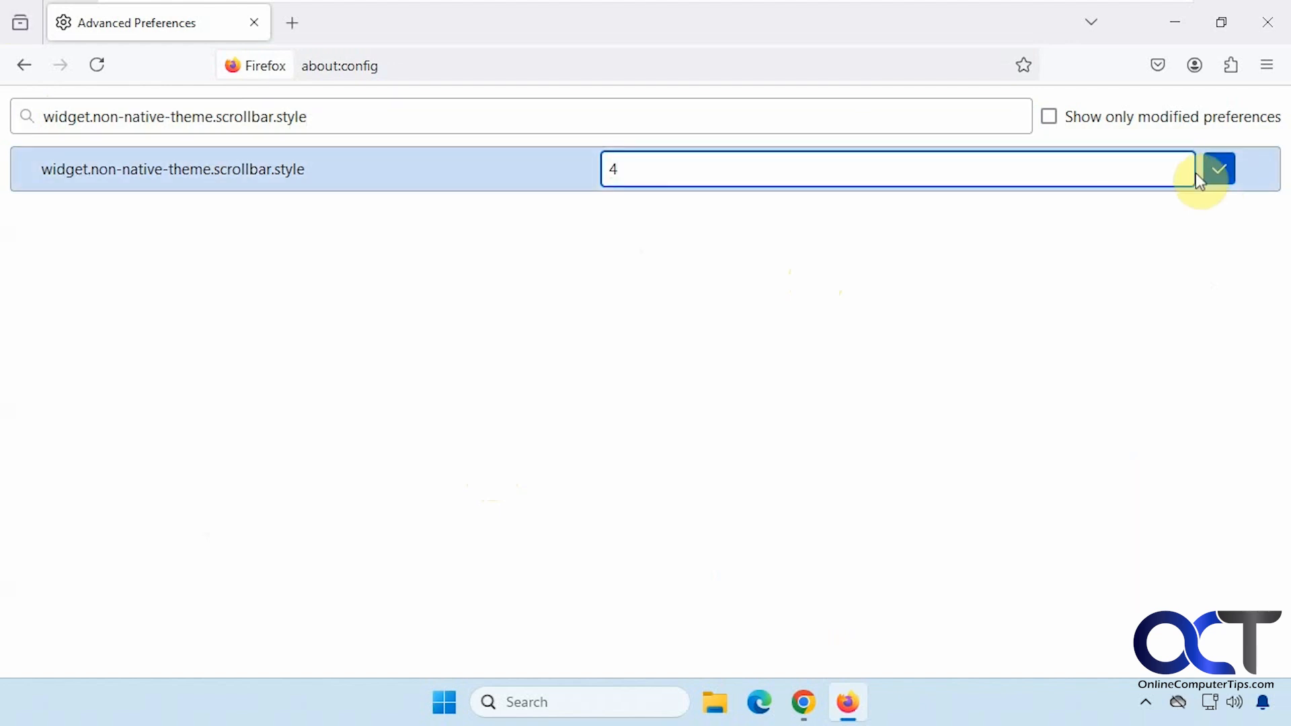
left_click(1220, 169)
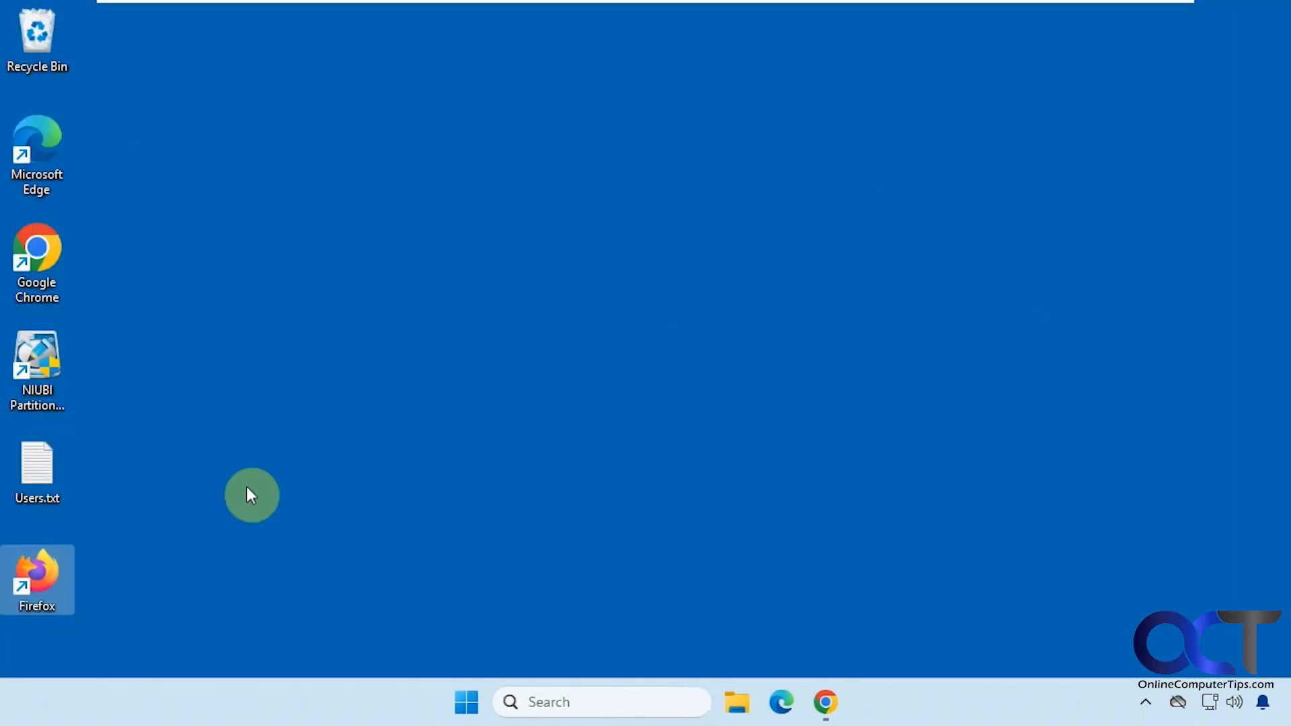
Relaunch Firefox, load the Online Computer Tips bookmark and scroll to try the wider scrollbar.
double_click(36, 579)
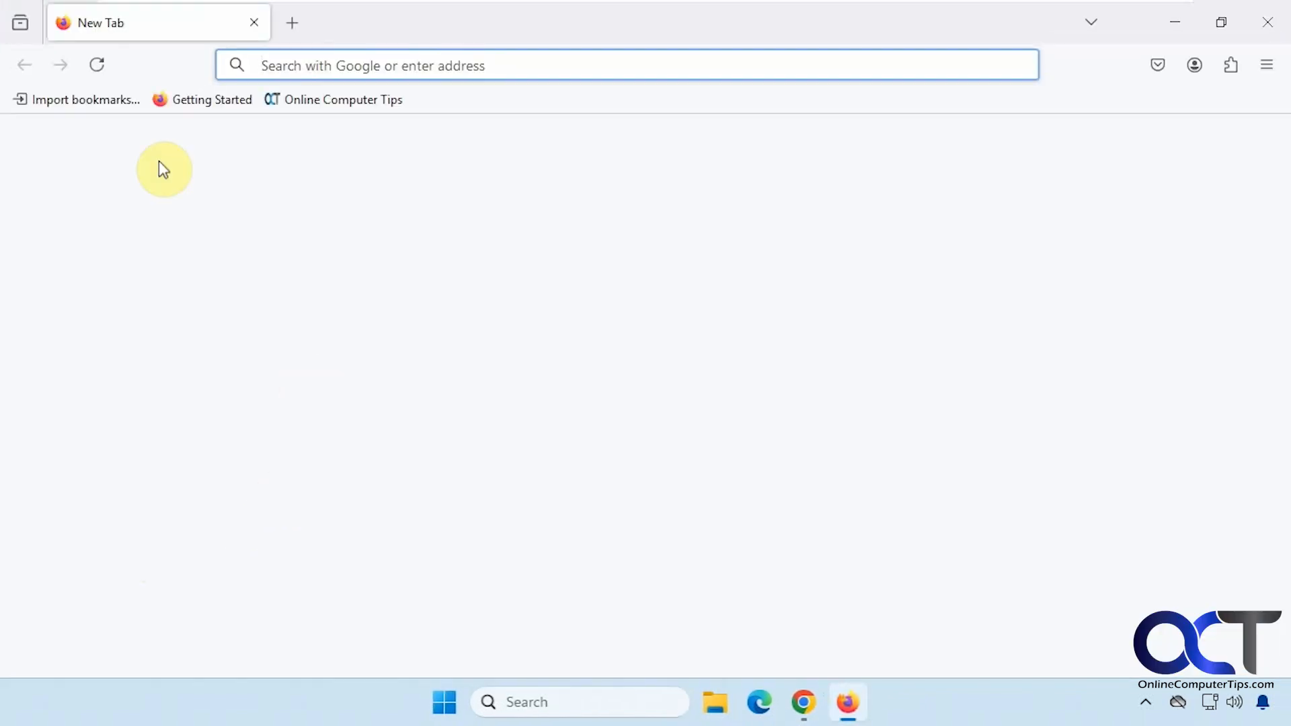
left_click(343, 98)
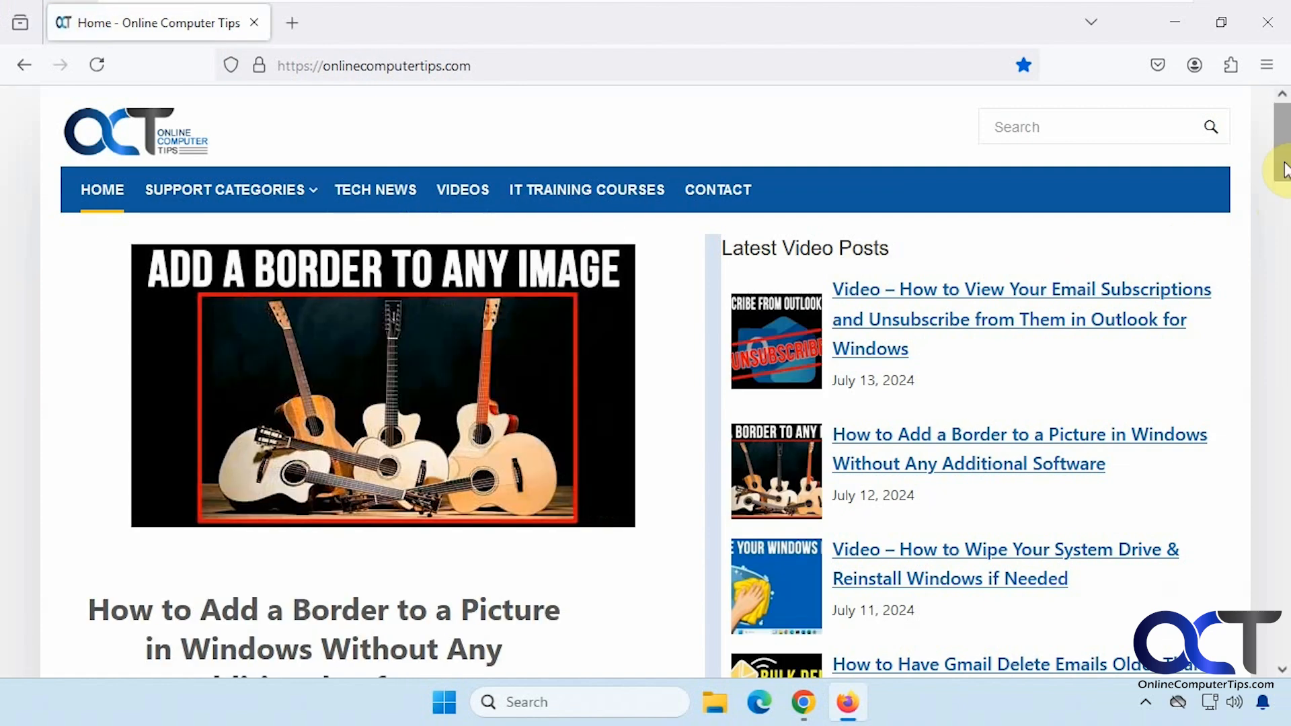
mouse_move(1281, 174)
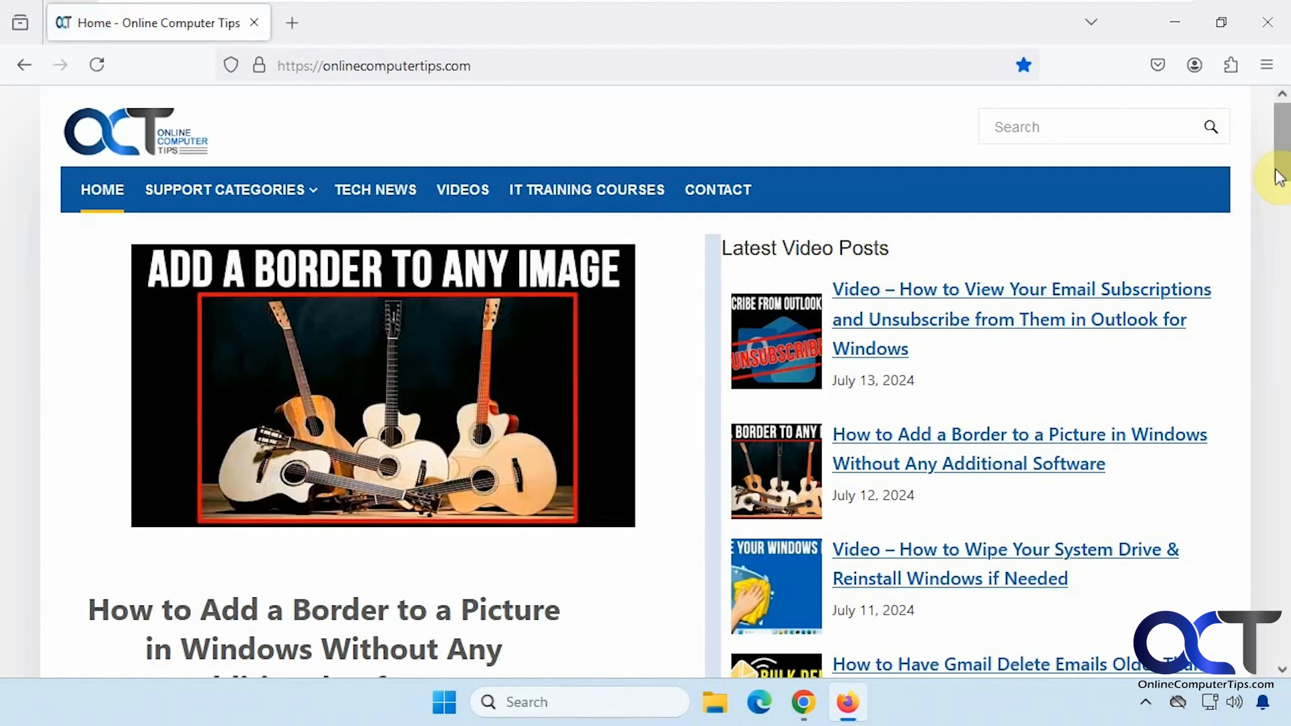
scroll("down", 3)
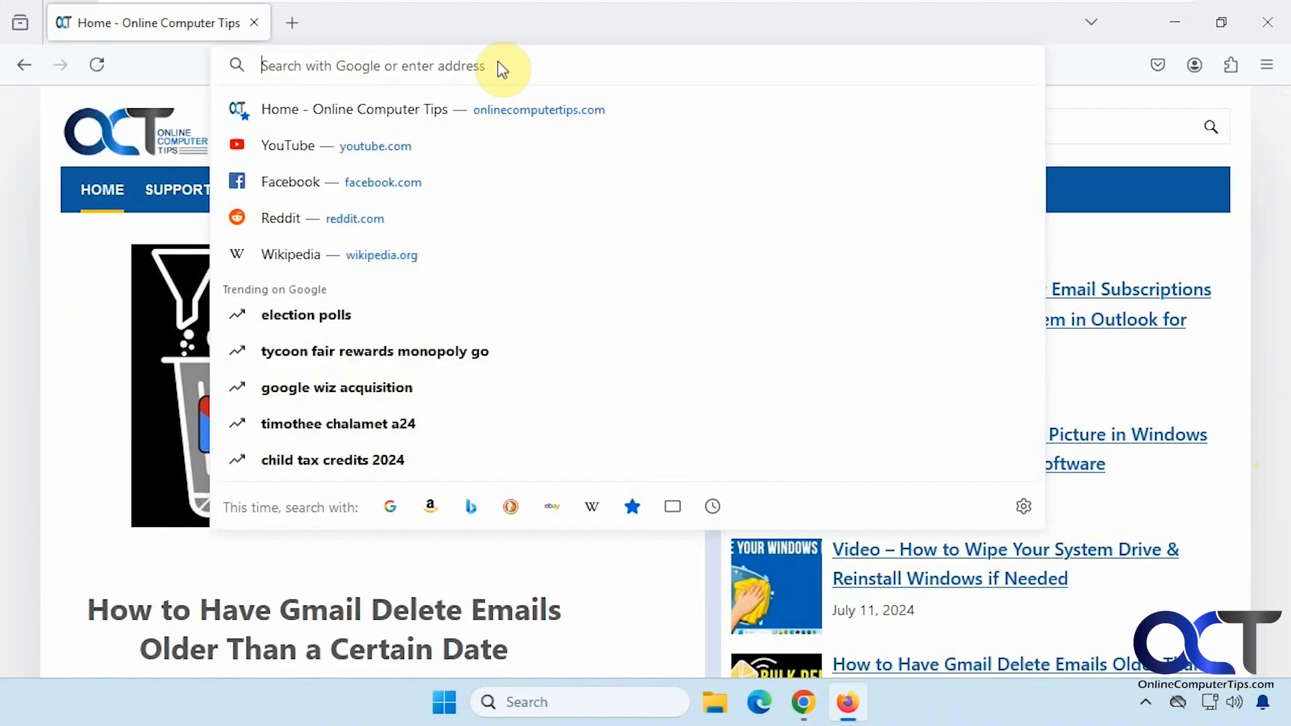
Return to about:config past the risk warning to check the scrollbar.style value is 4.
type("about:config")
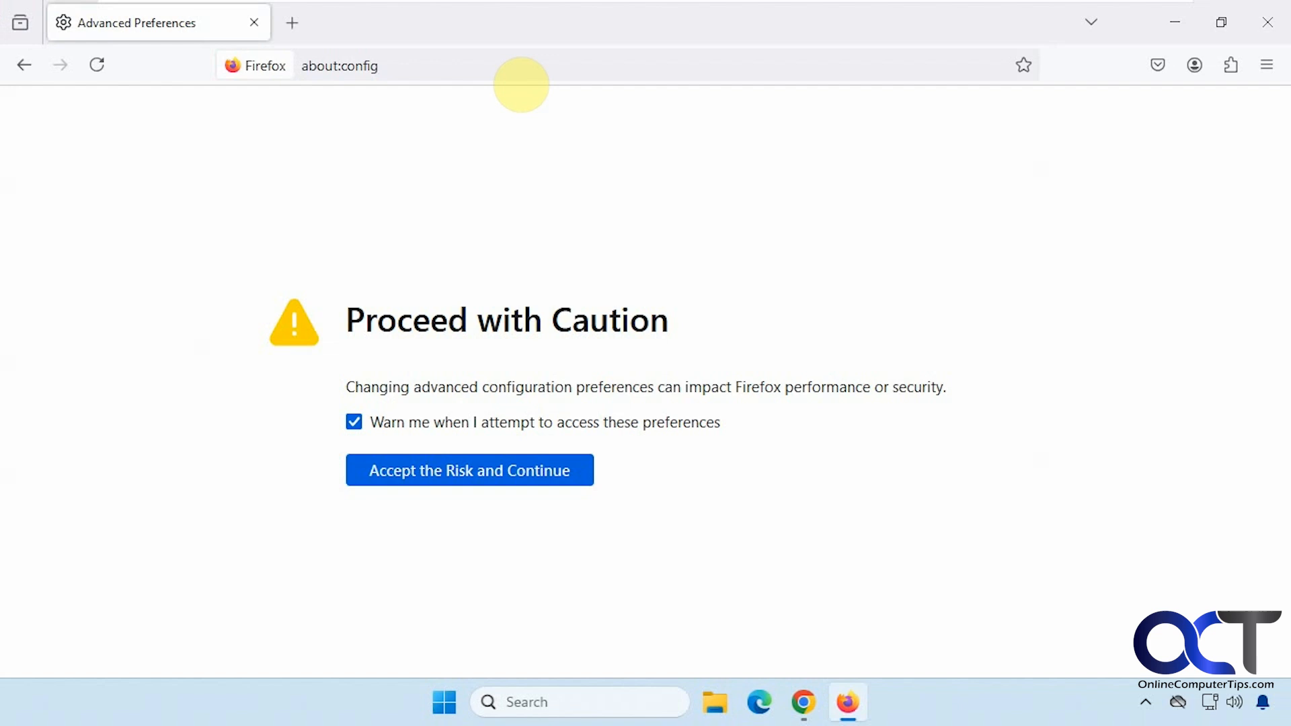
left_click(468, 471)
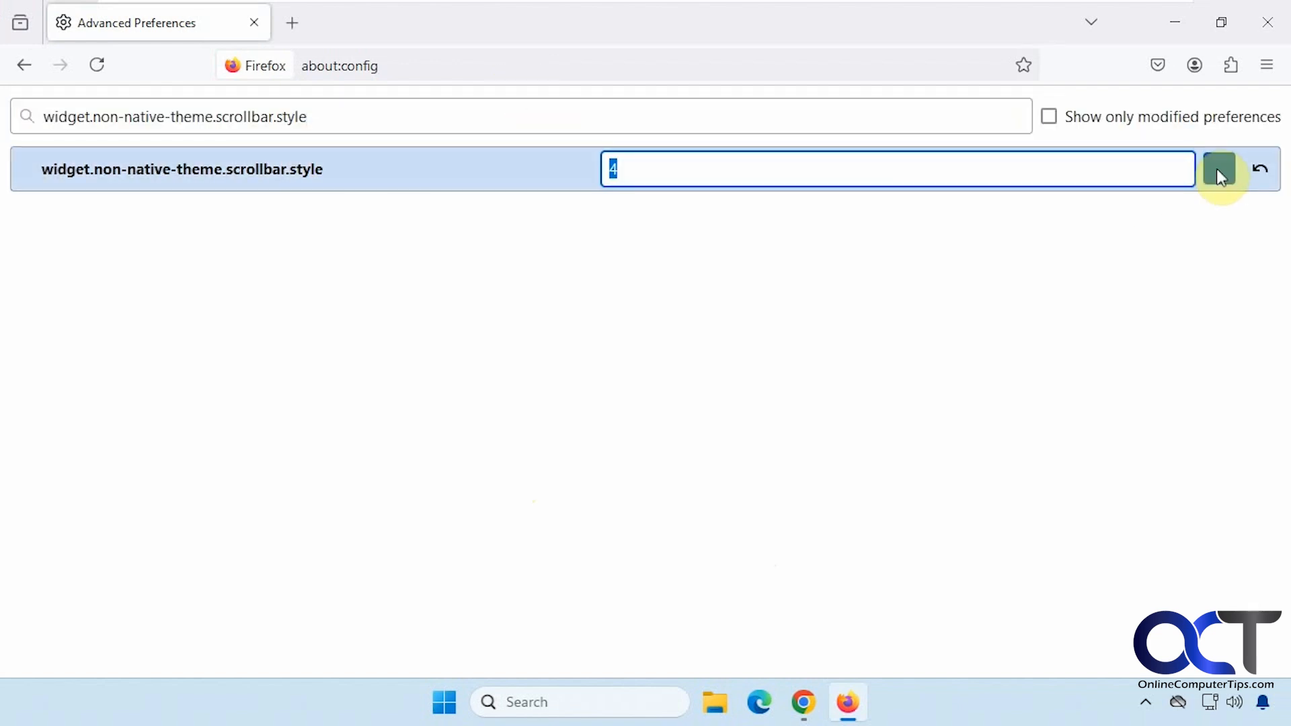
mouse_move(733, 253)
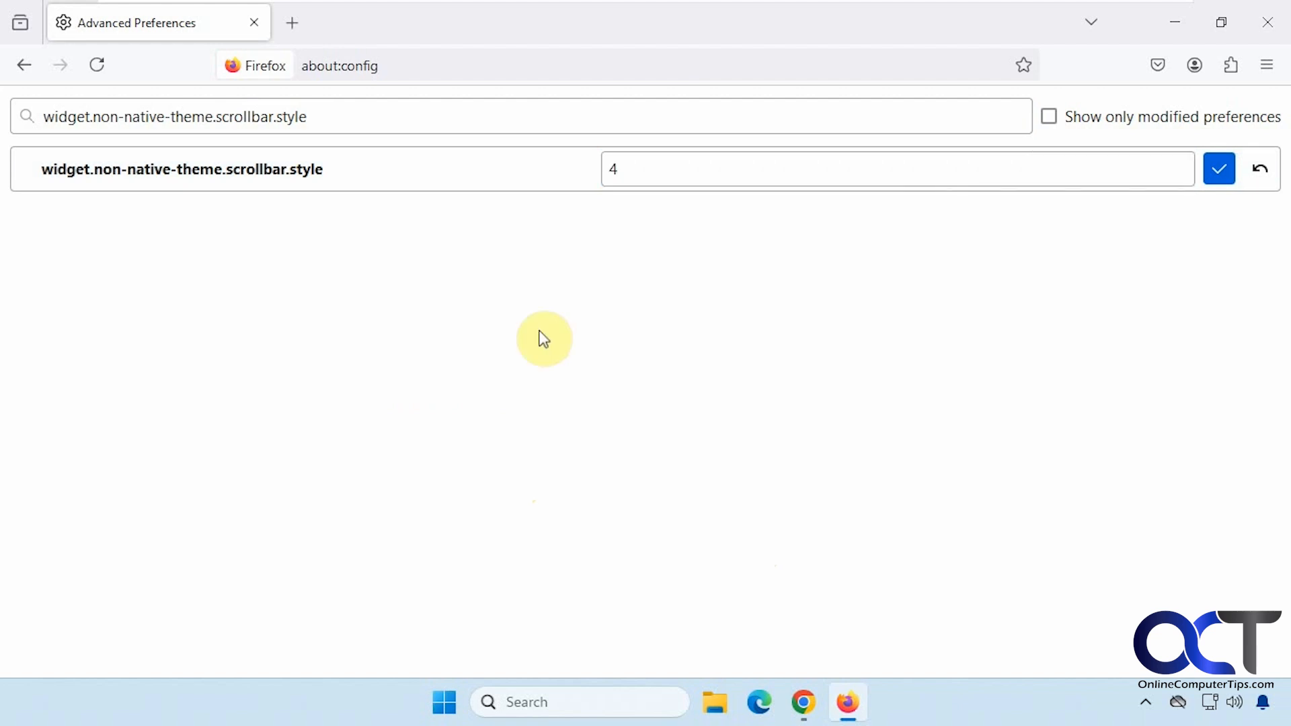
mouse_move(645, 291)
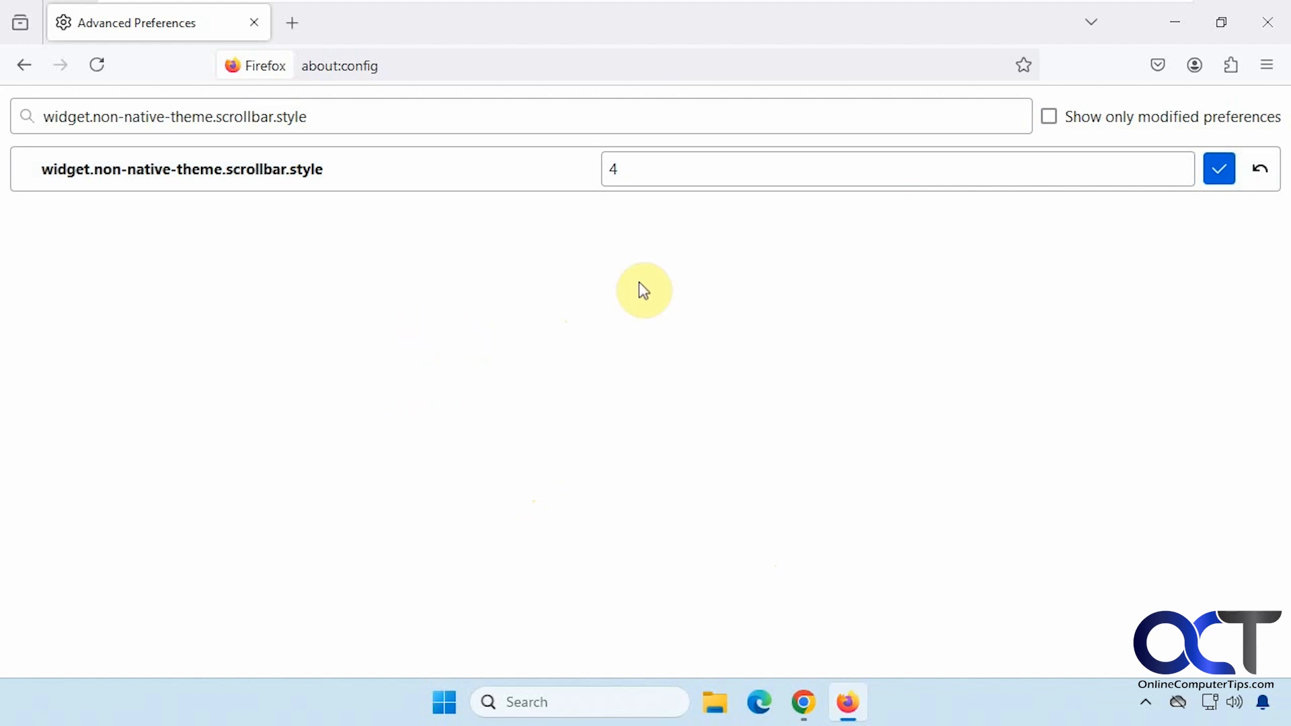
mouse_move(388, 424)
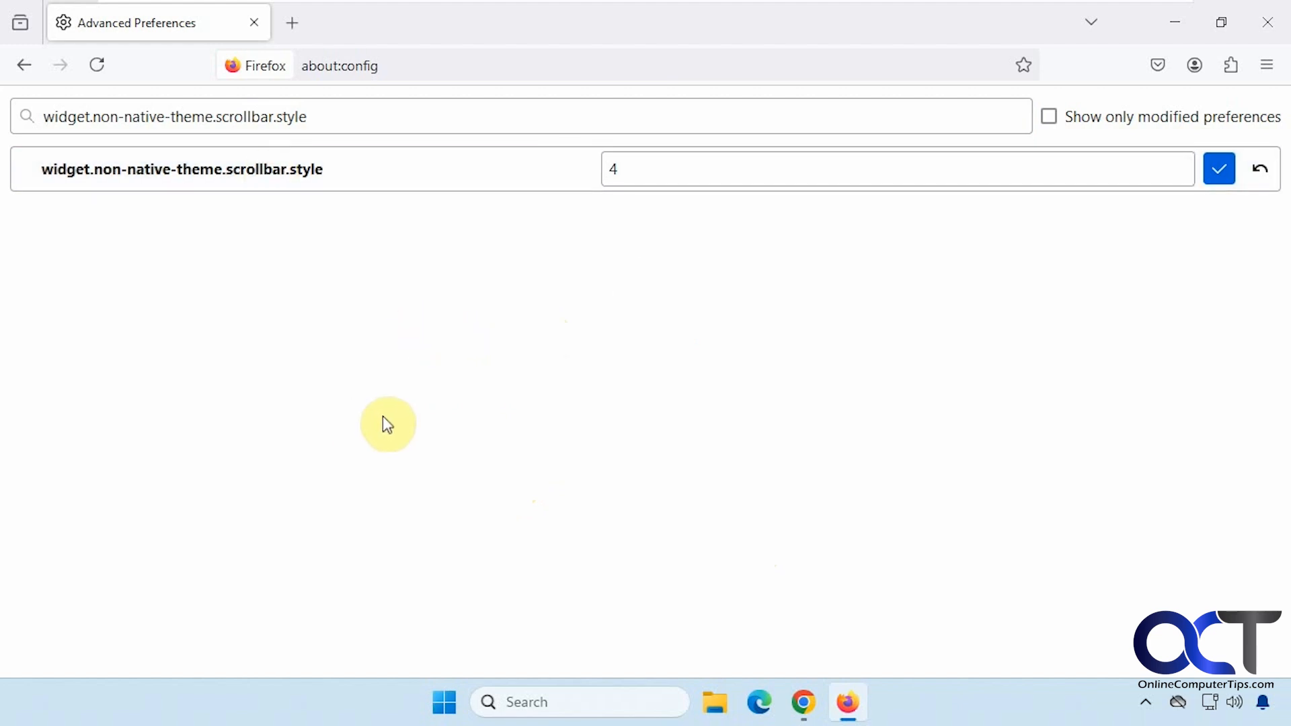